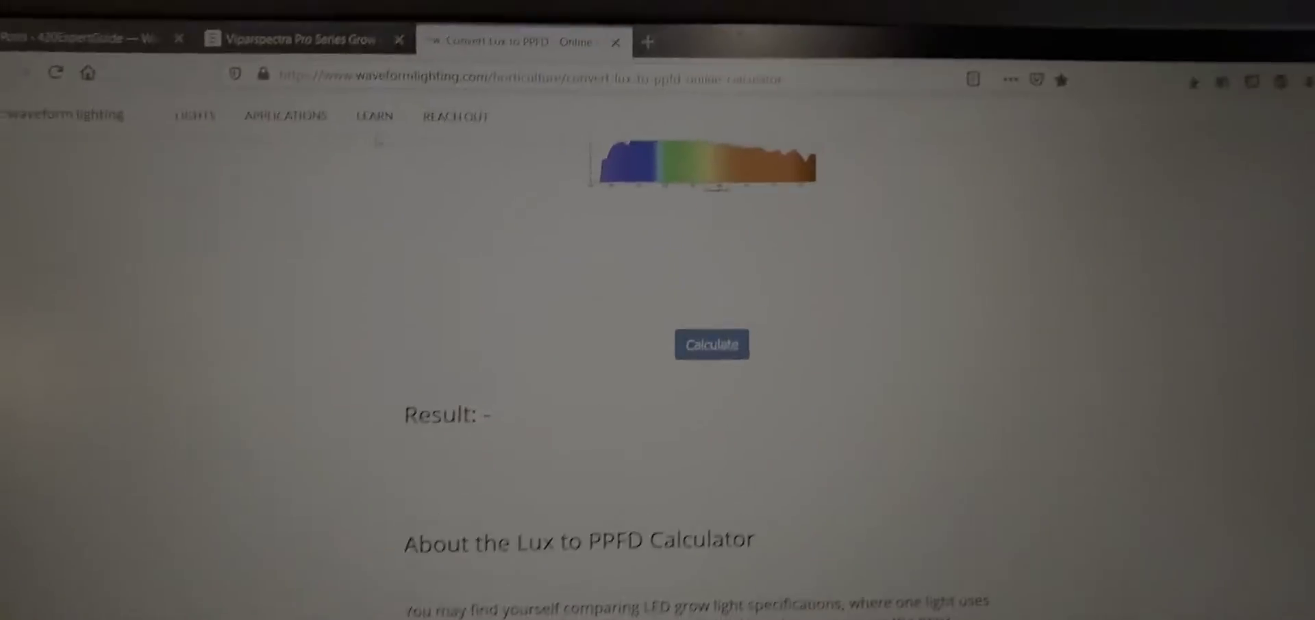
Choose 'Red + Blue + White LED 450+650nm+3500K' as the calculator's light spectrum.
scroll(down, 3)
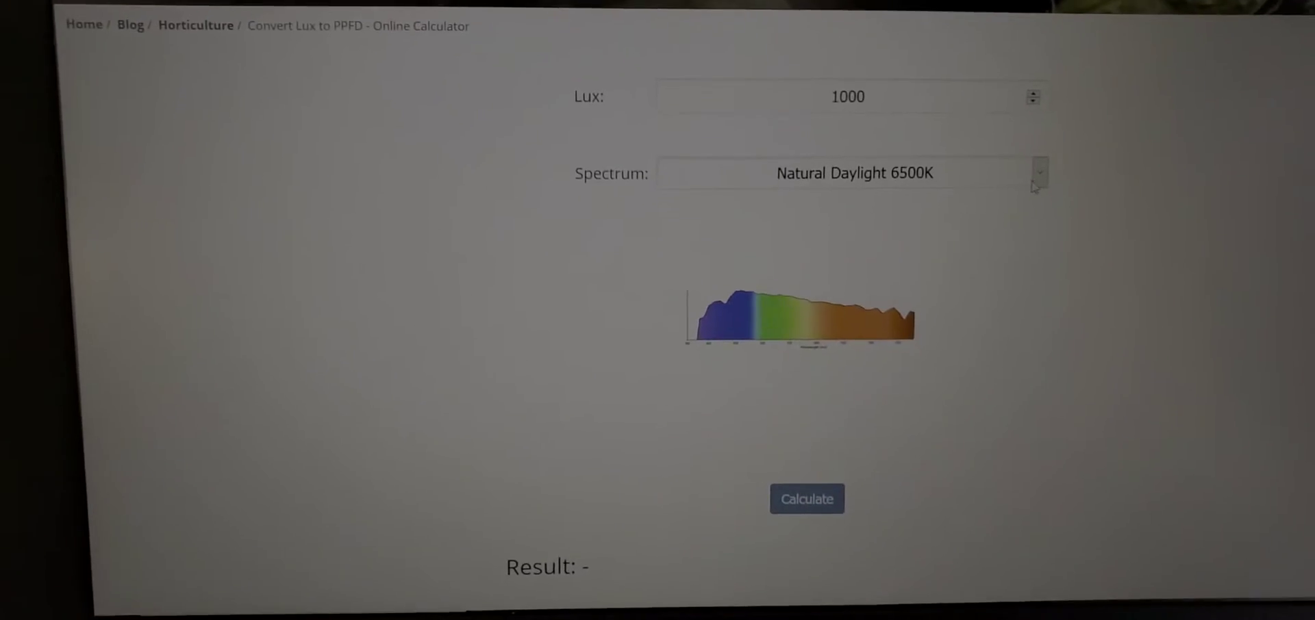
click(1037, 173)
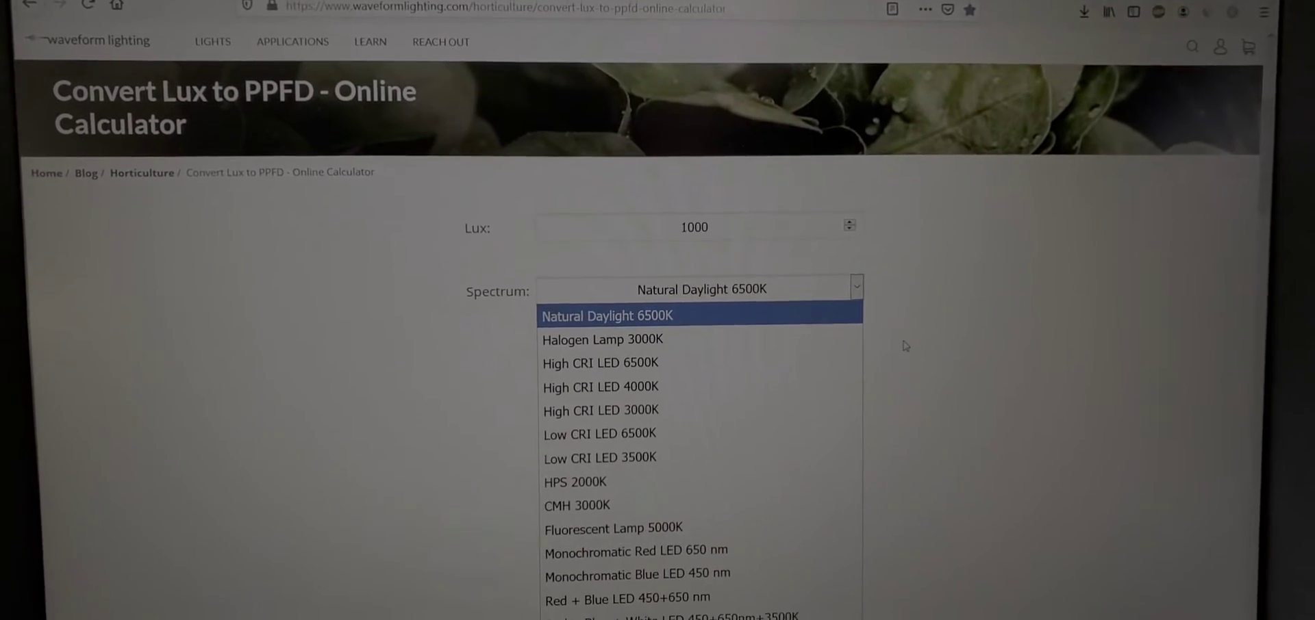
click(601, 315)
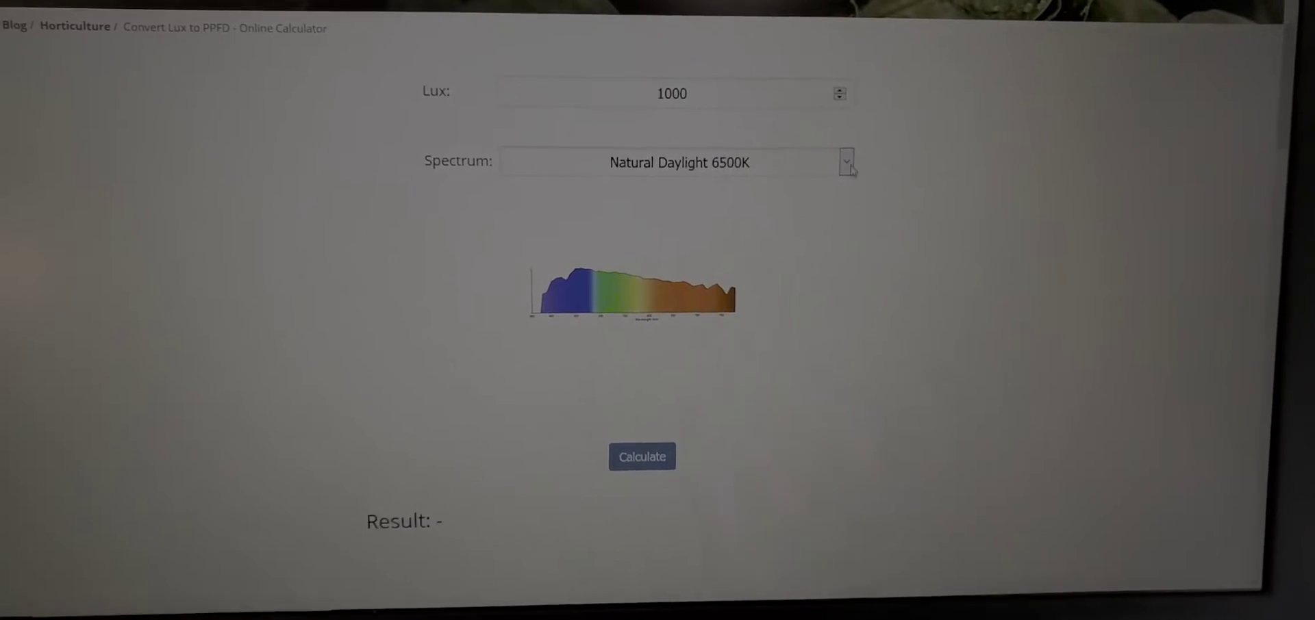
click(846, 163)
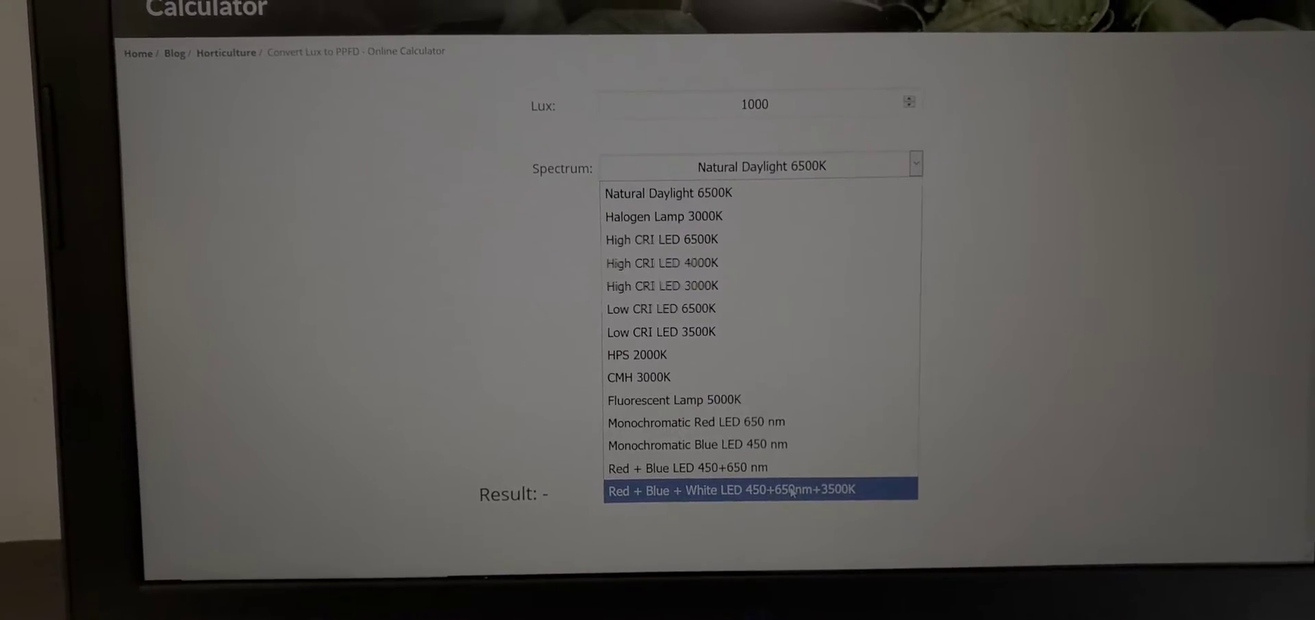
click(759, 491)
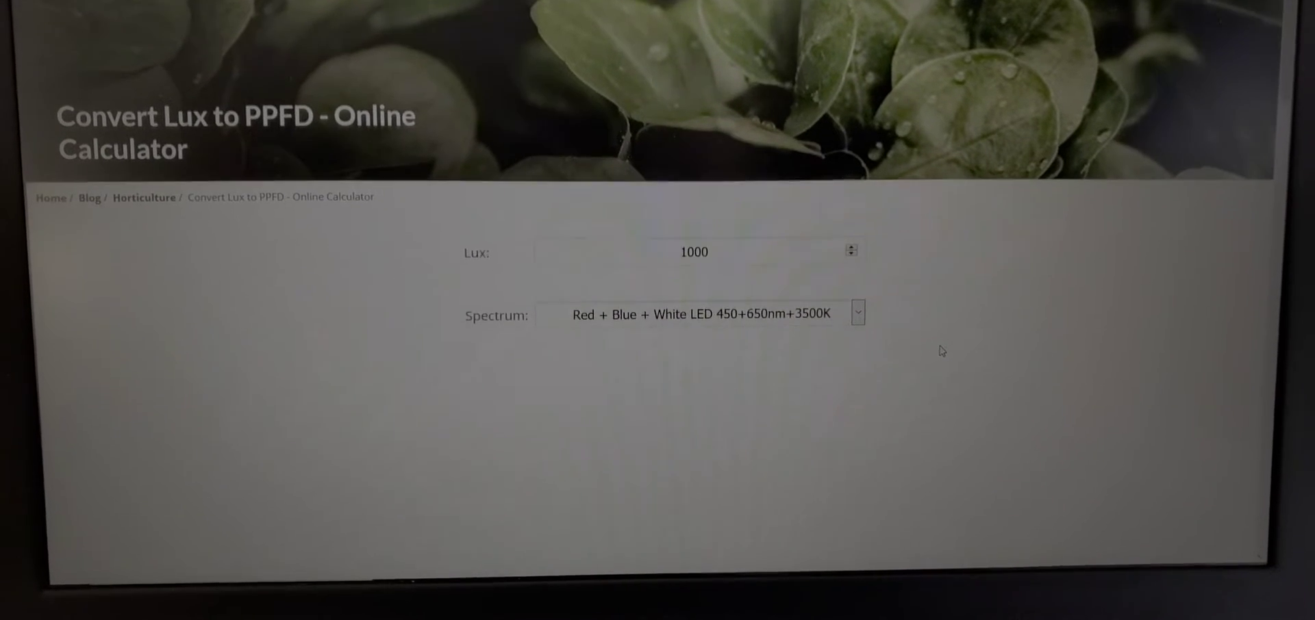
Enter 40000 as the lux reading in place of 1000.
scroll(down, 3)
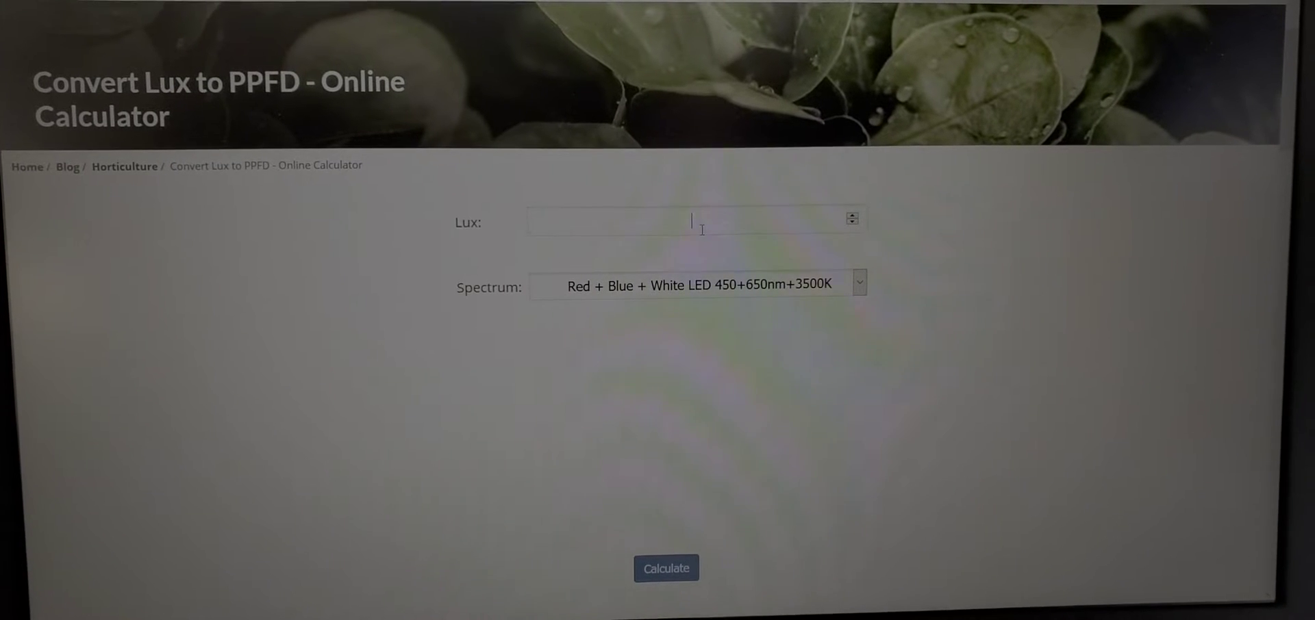
text(40000)
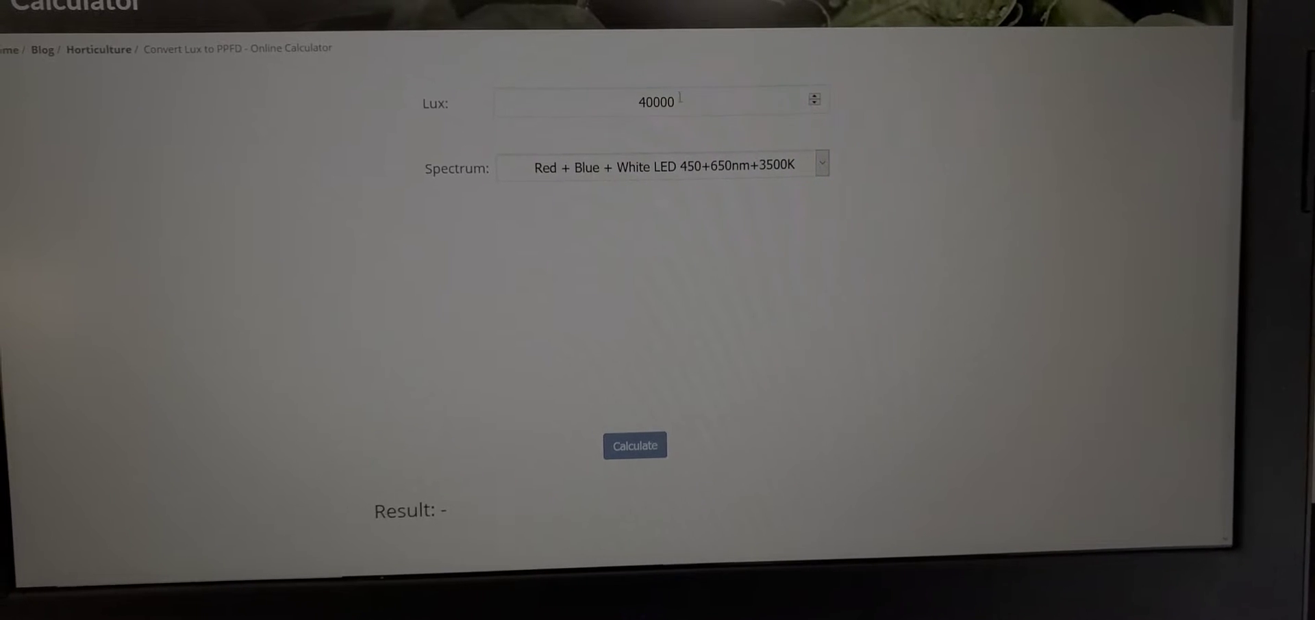
Calculate PPFD for 40000 lux, then for 18000 lux, giving 462.41 umol/s/m2.
click(661, 166)
text(18000)
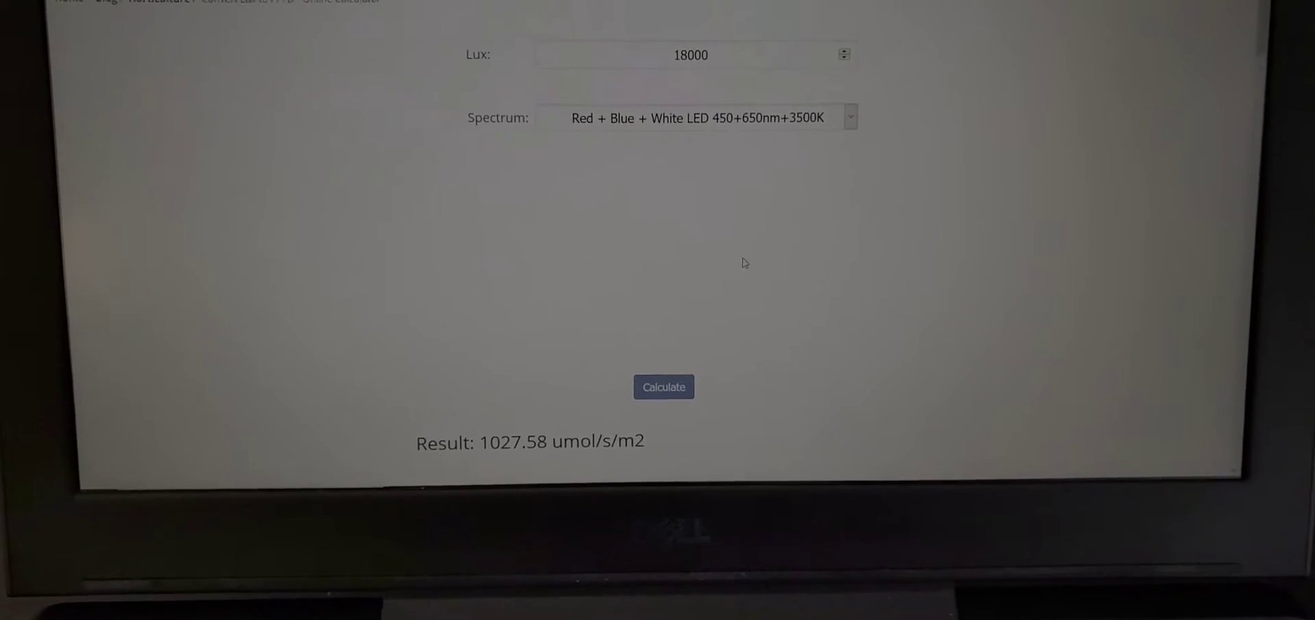
click(664, 387)
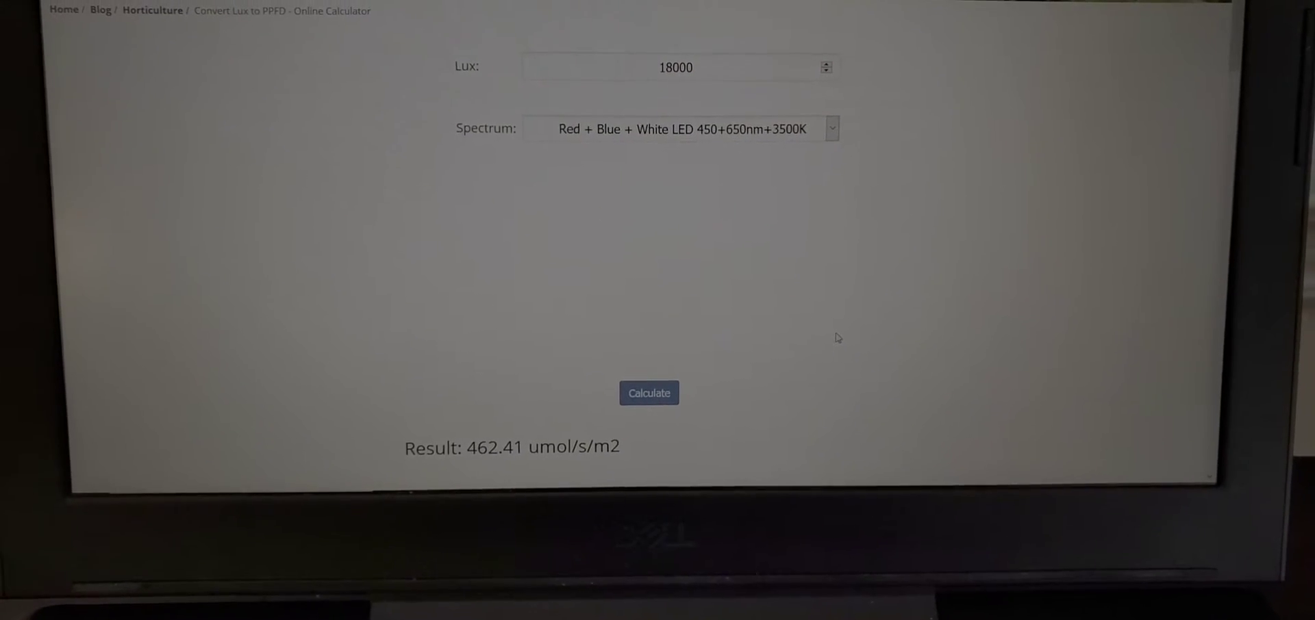